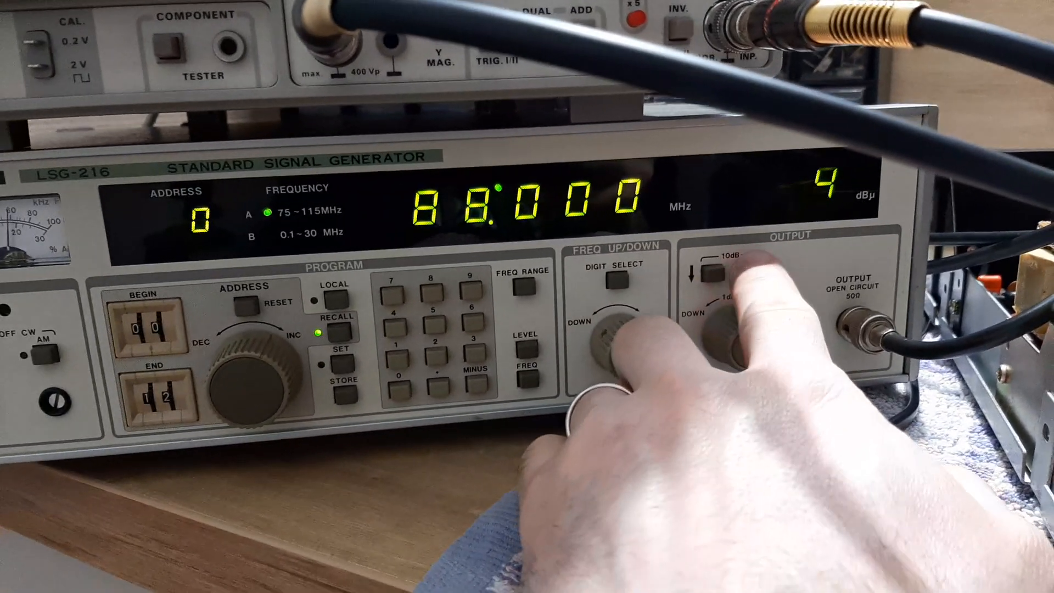
{"action": "left_click", "coordinate": [732, 286]}
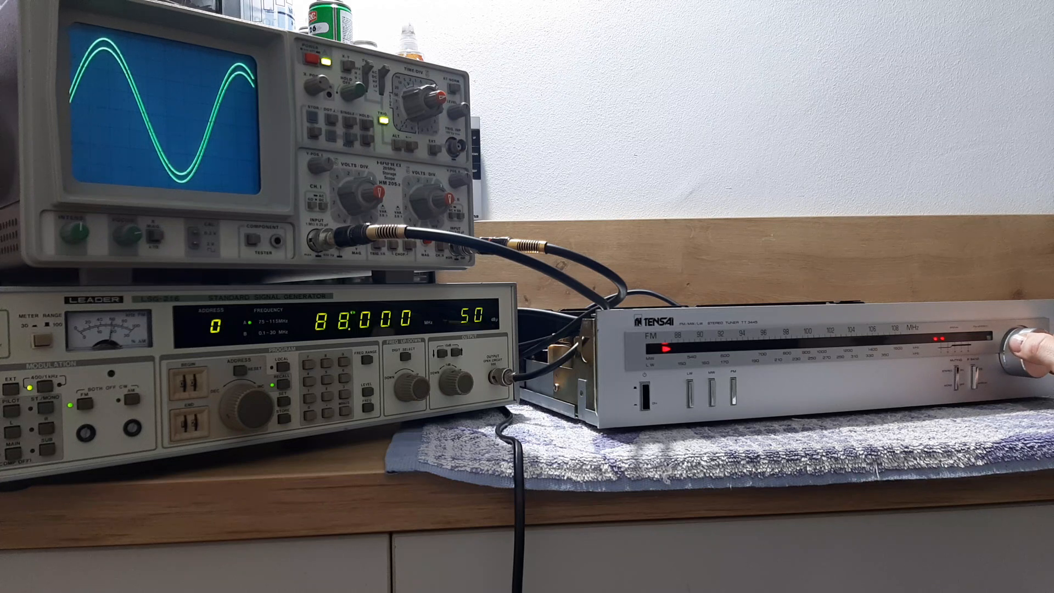
{"action": "left_click", "coordinate": [672, 380]}
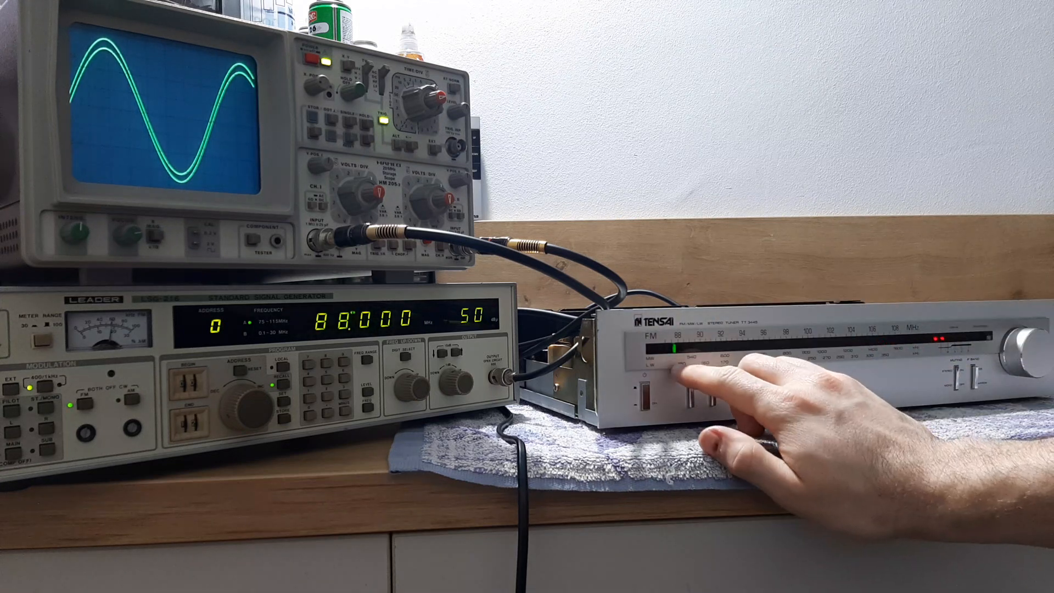